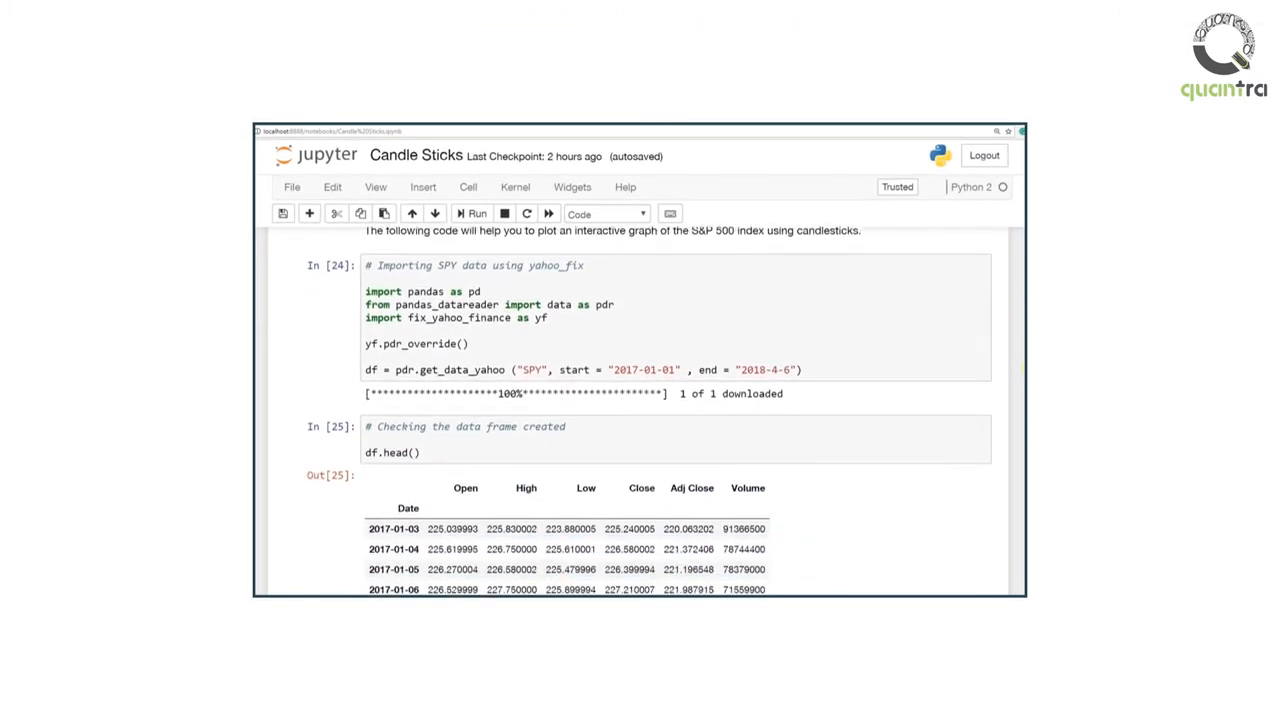
# Pan the SPY candlestick chart so its view spans roughly May to November 2017.
pyautogui.scroll(-3)
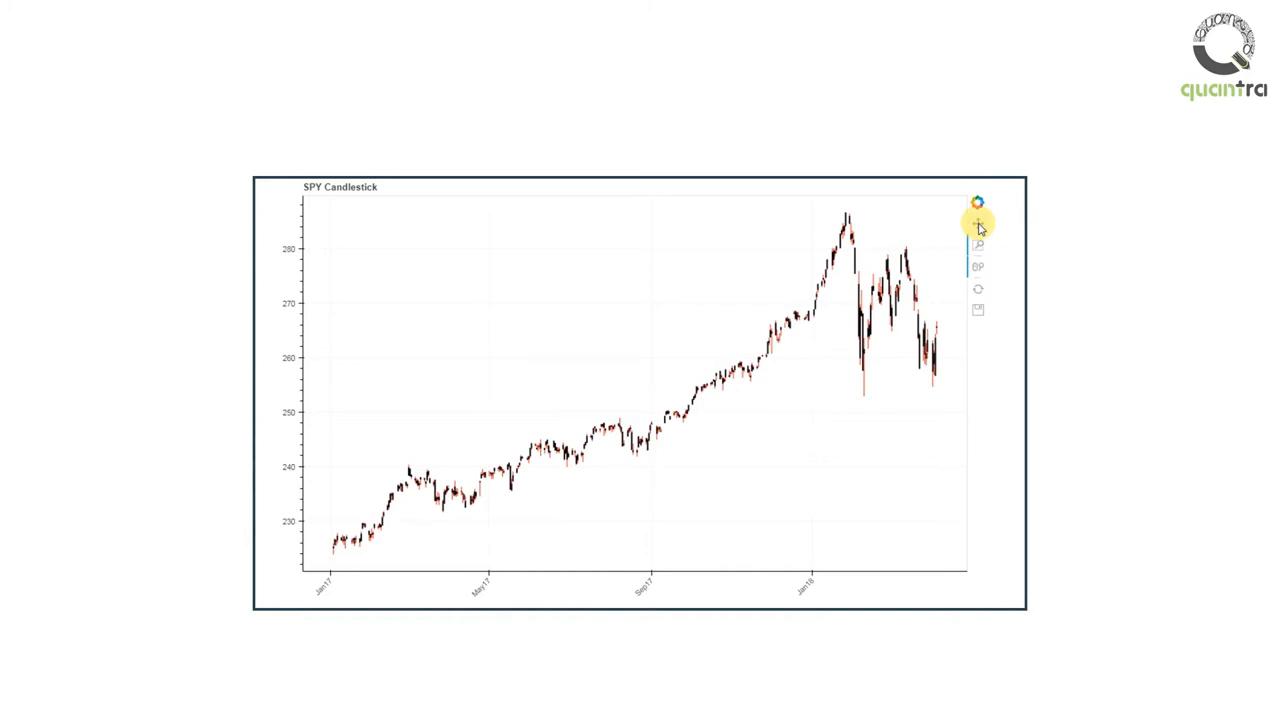
pyautogui.moveTo(978, 225)
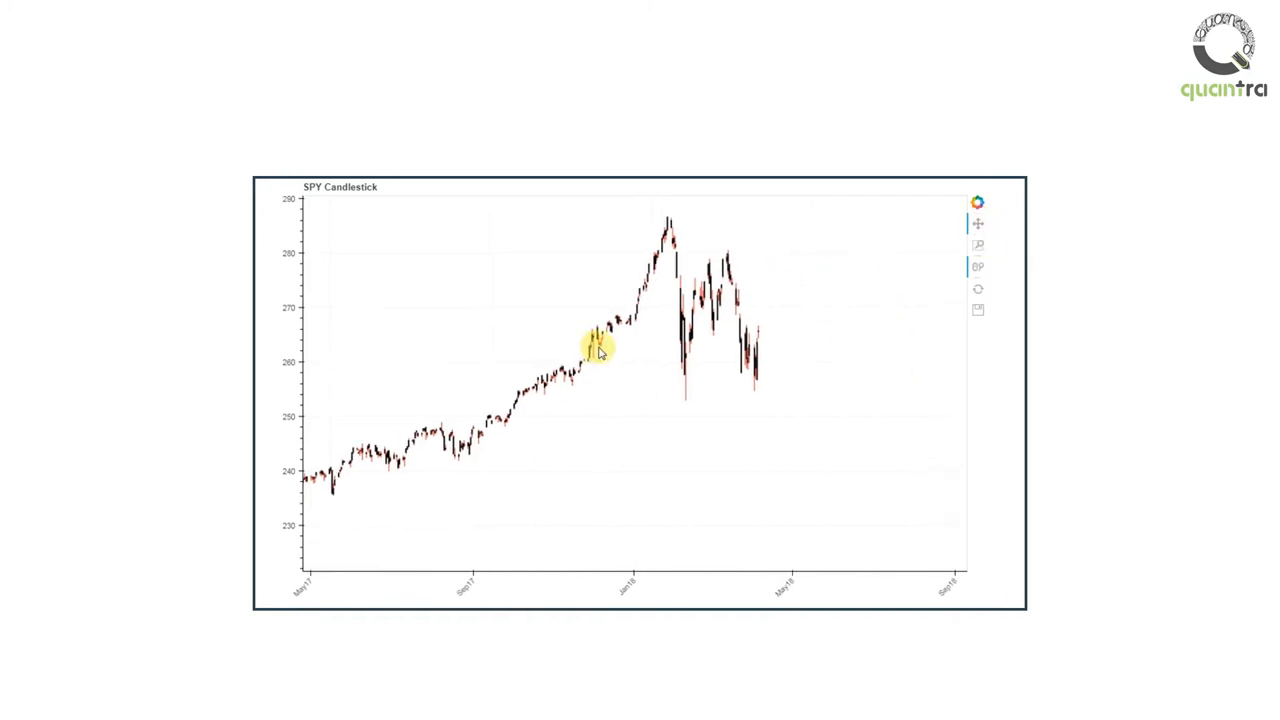
# Box-zoom on the 2017 candles, reset to full range, then scroll to the import and indexing cells.
pyautogui.click(977, 245)
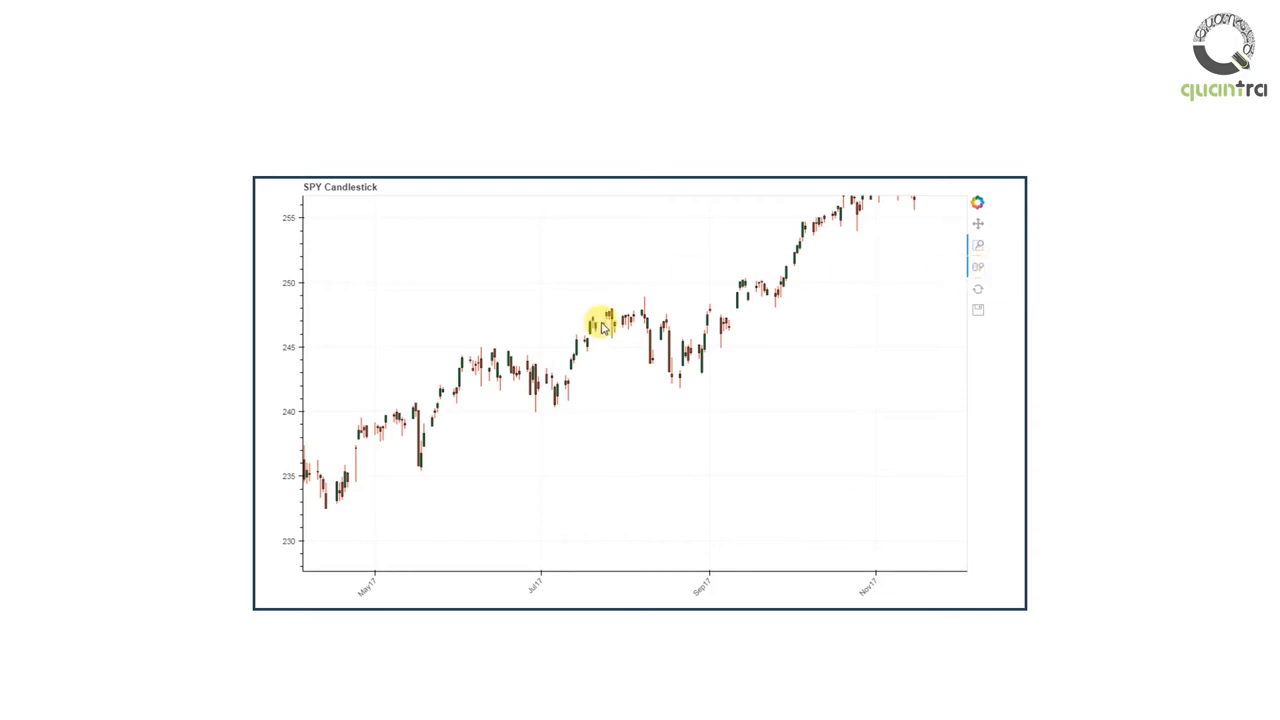
pyautogui.click(977, 289)
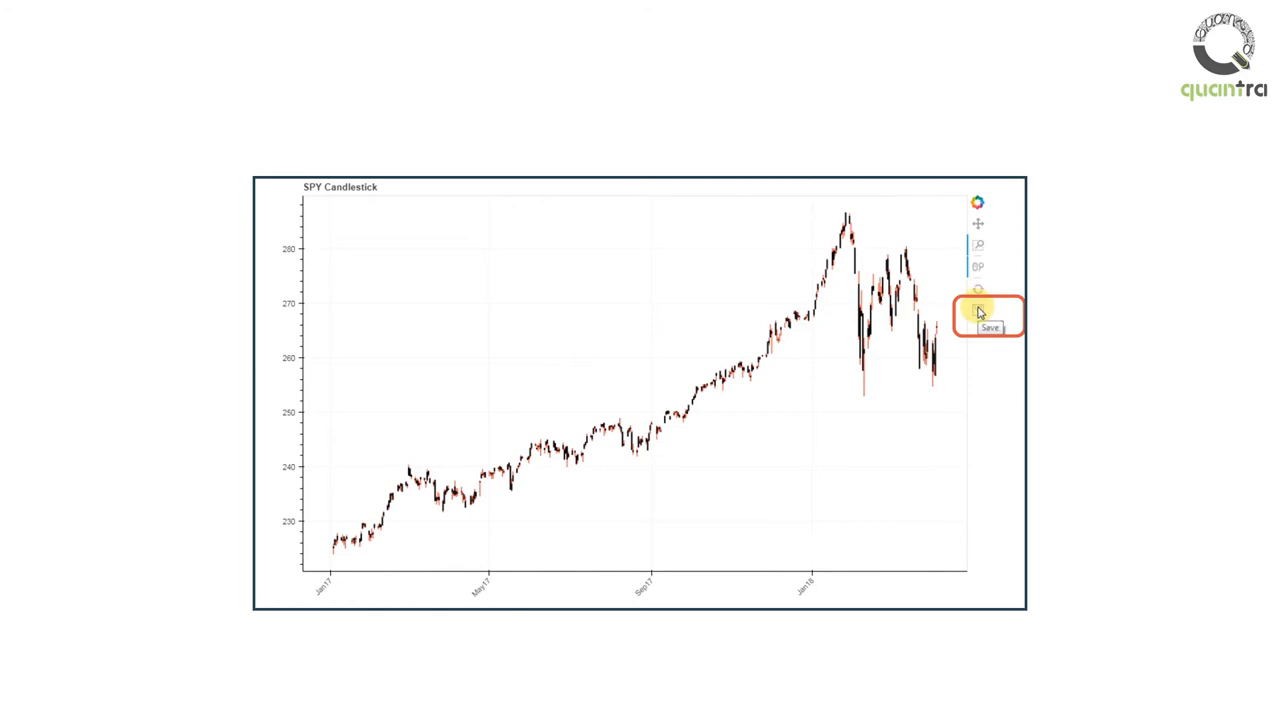
pyautogui.click(978, 310)
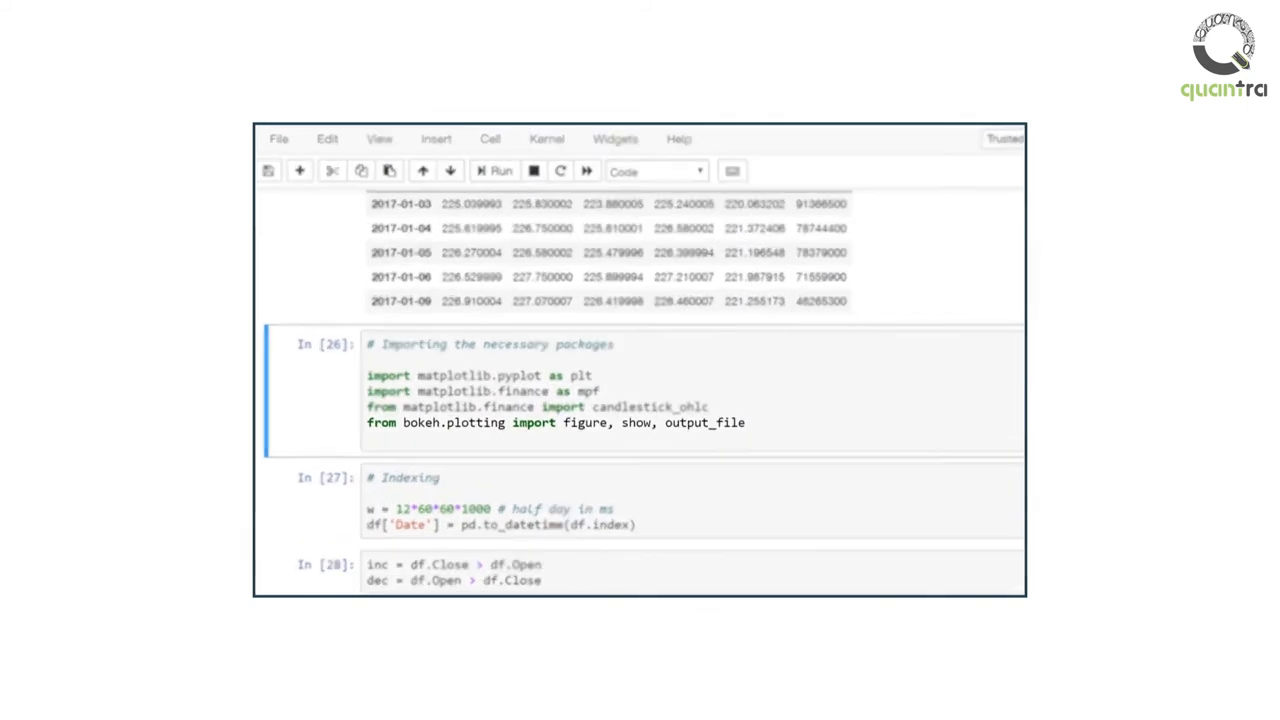
pyautogui.scroll(-3)
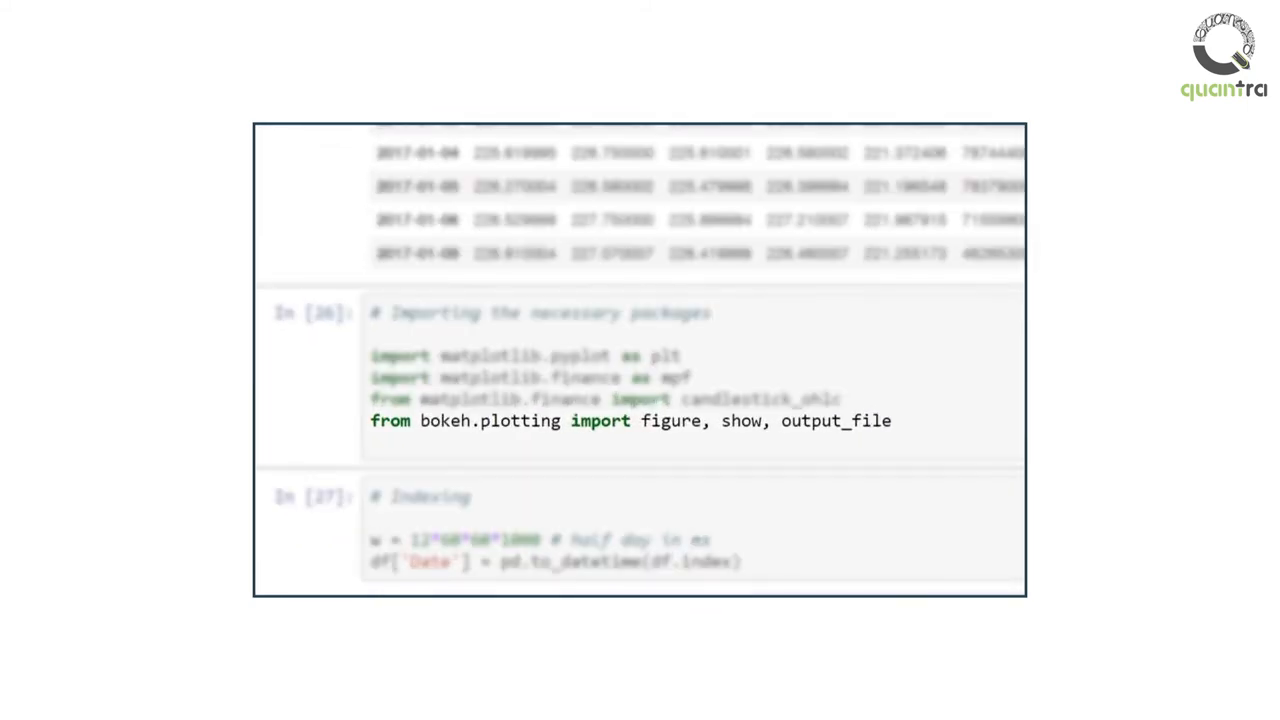